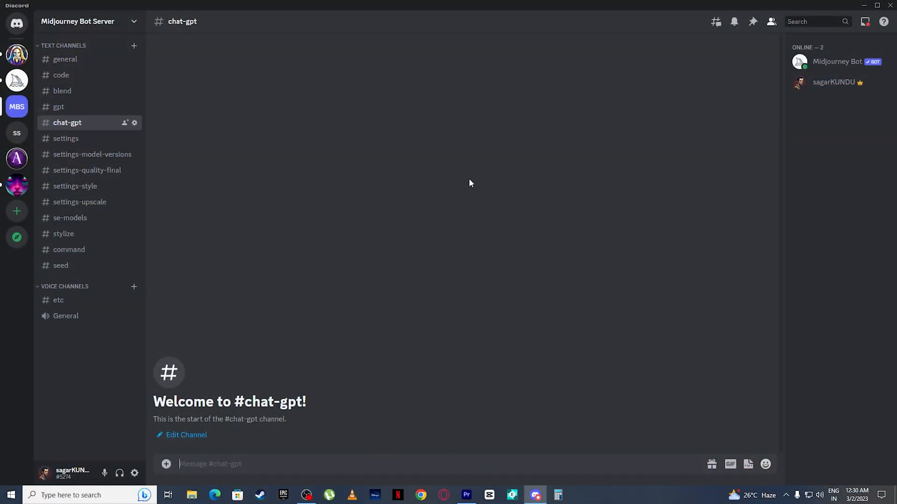
pyautogui.moveTo(451, 143)
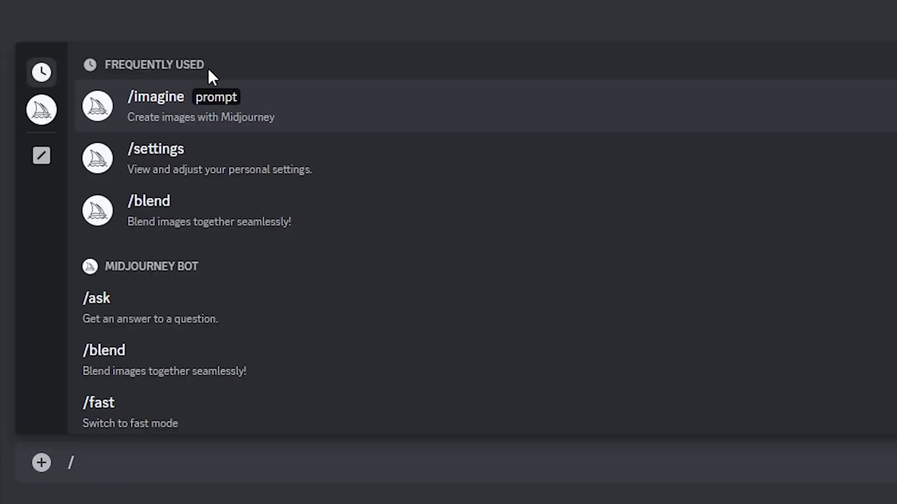
# Run /imagine with 'a girl wearing blue dress holding flowers, facing towards the camera'
pyautogui.click(155, 107)
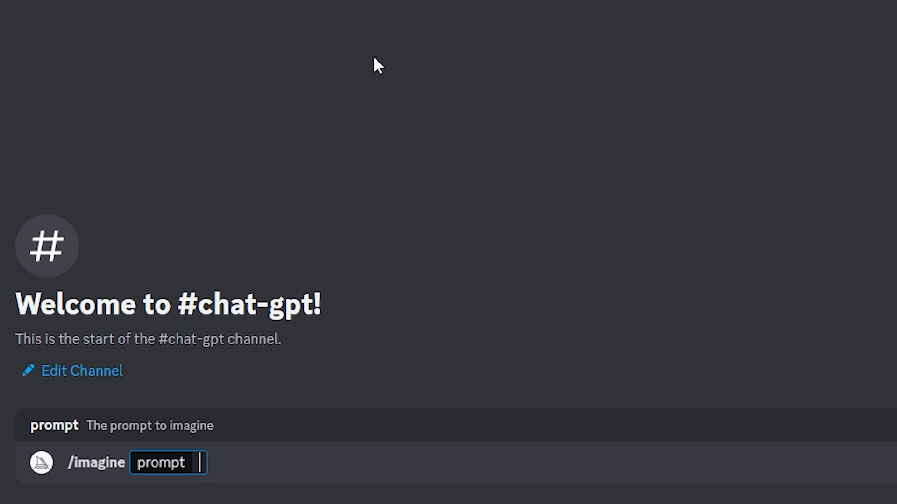
pyautogui.write('a girl wearing b')
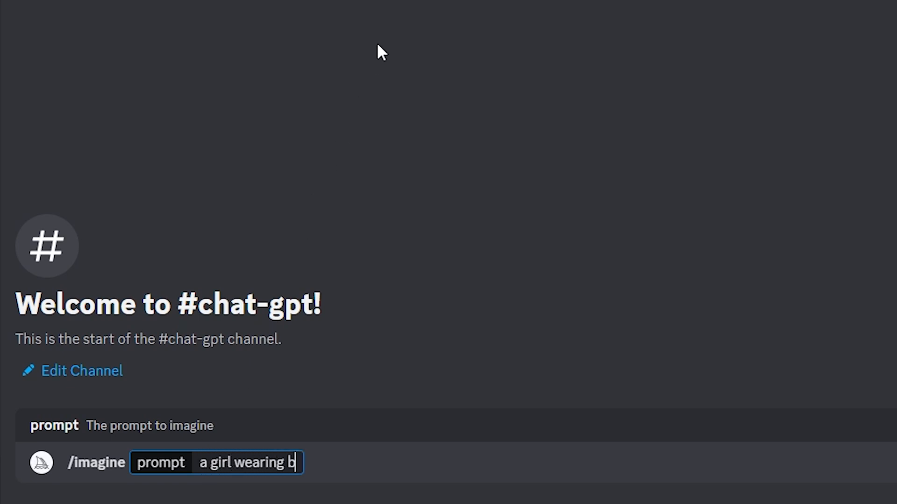
pyautogui.write('lue dress holding flowers , facing to')
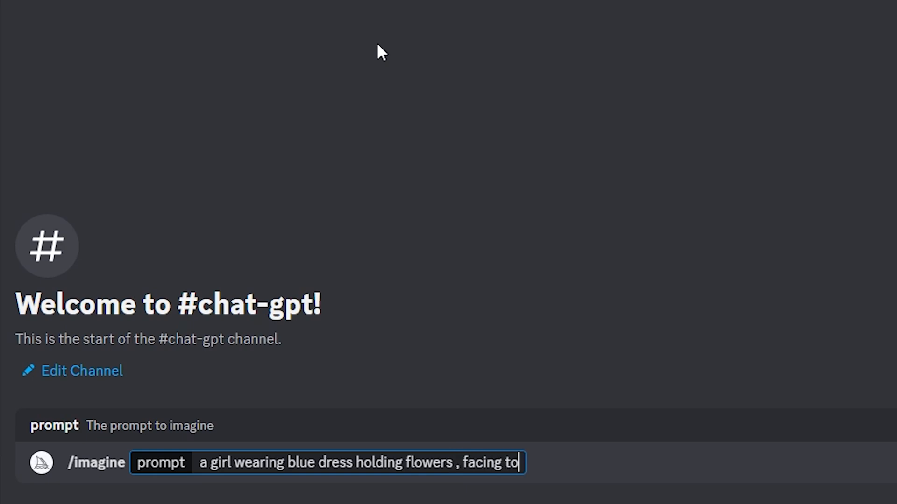
pyautogui.write('wards the camera')
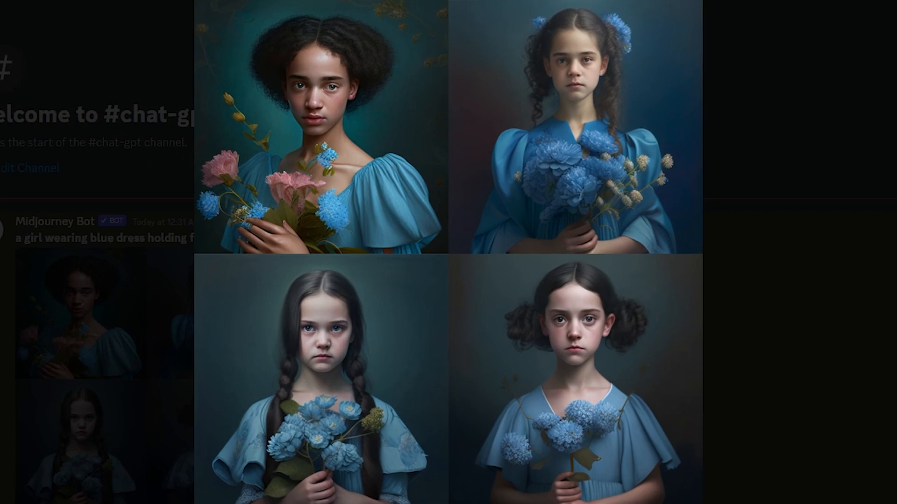
pyautogui.moveTo(380, 360)
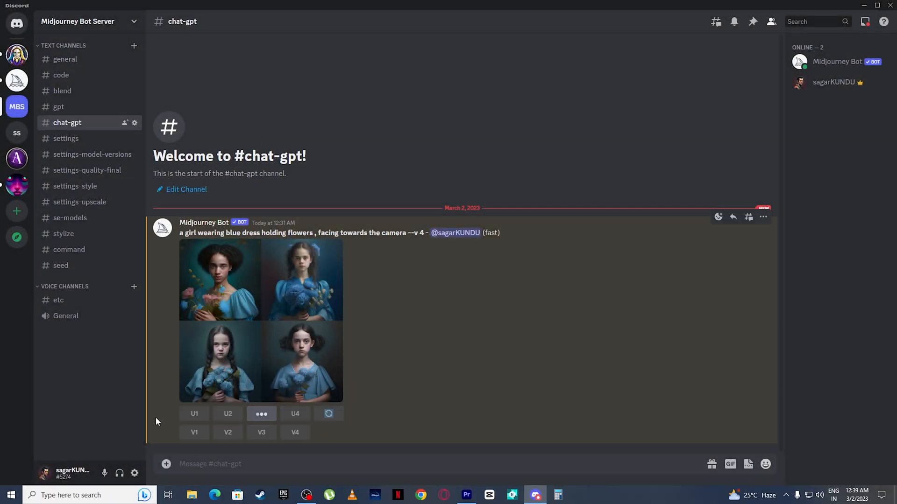
# Upscale the third grid image (U3) into the braided-girl portrait
pyautogui.click(262, 413)
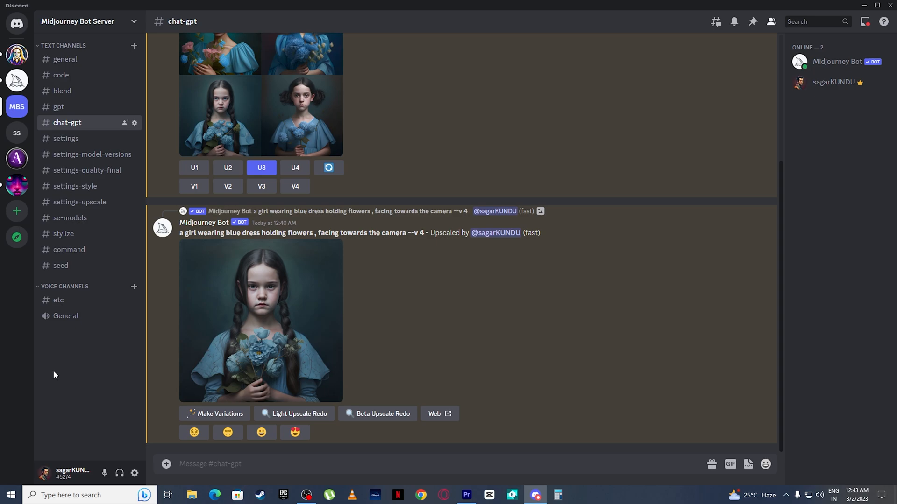
pyautogui.moveTo(255, 314)
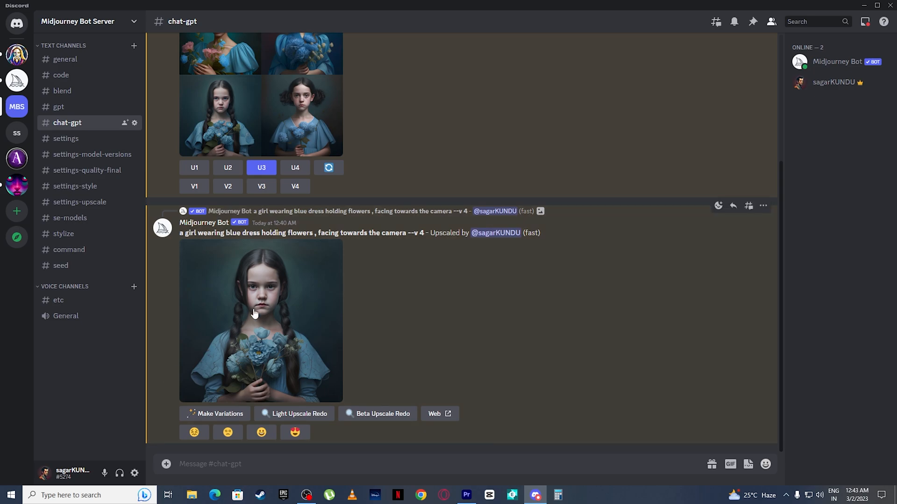
pyautogui.click(260, 320)
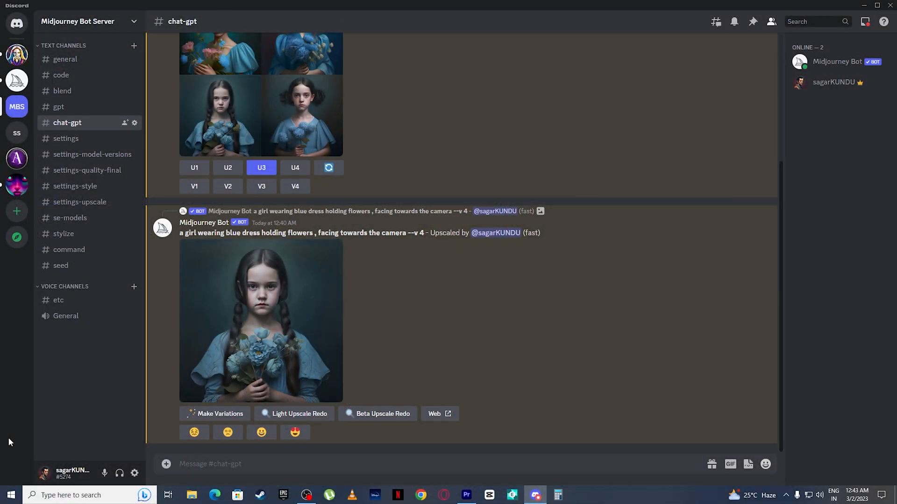
pyautogui.moveTo(716, 205)
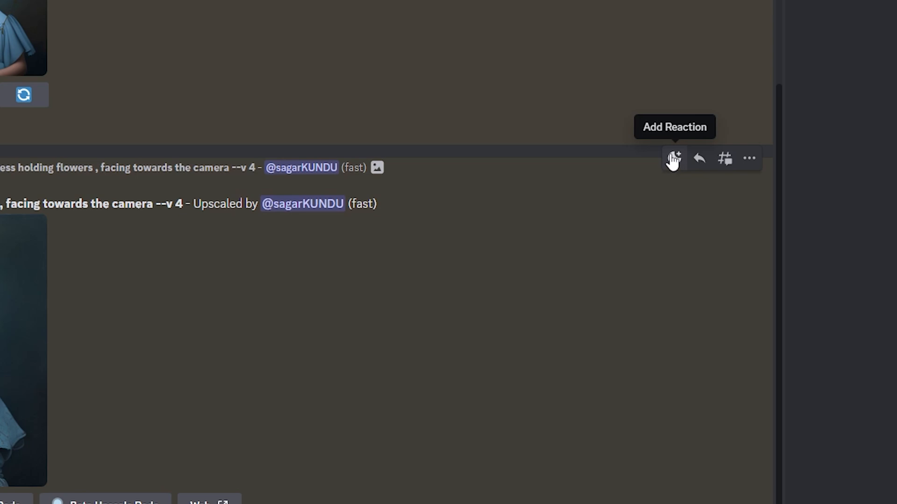
# React to the upscaled girl portrait with the :envelope: emoji to request its seed
pyautogui.click(673, 158)
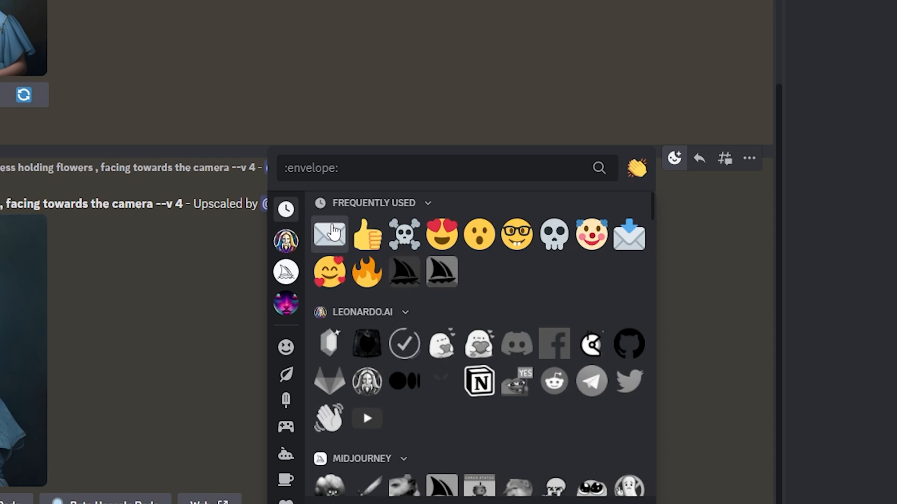
pyautogui.moveTo(328, 272)
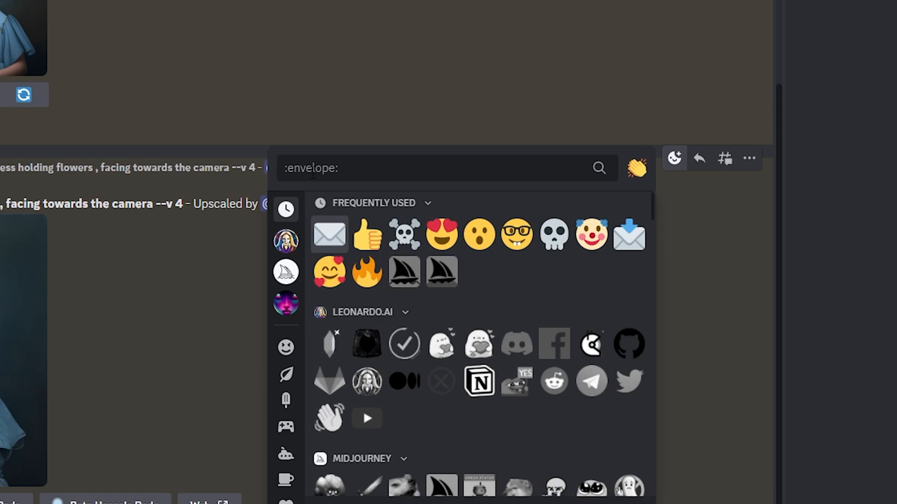
pyautogui.write('envelo')
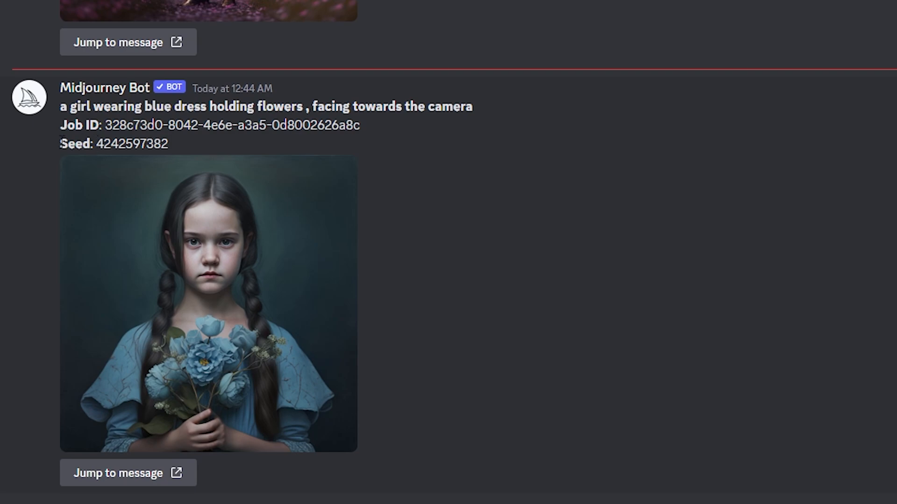
pyautogui.moveTo(63, 144); pyautogui.dragTo(168, 145)
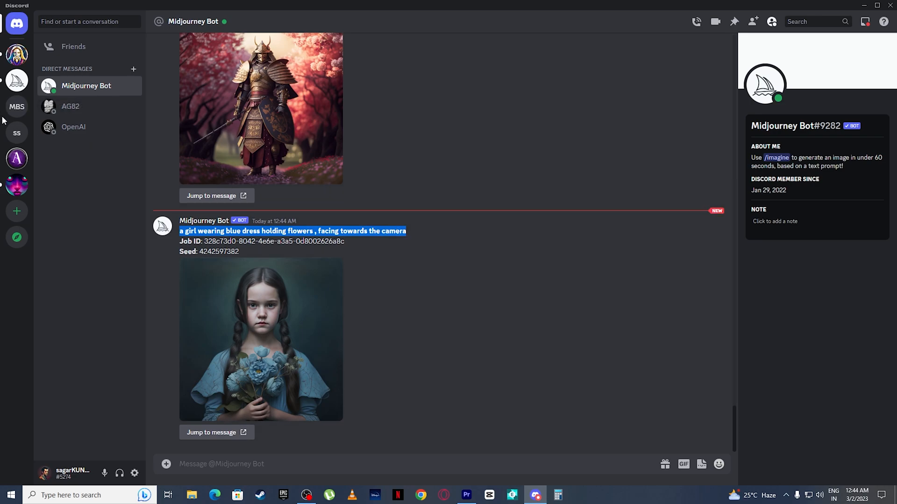
pyautogui.click(17, 106)
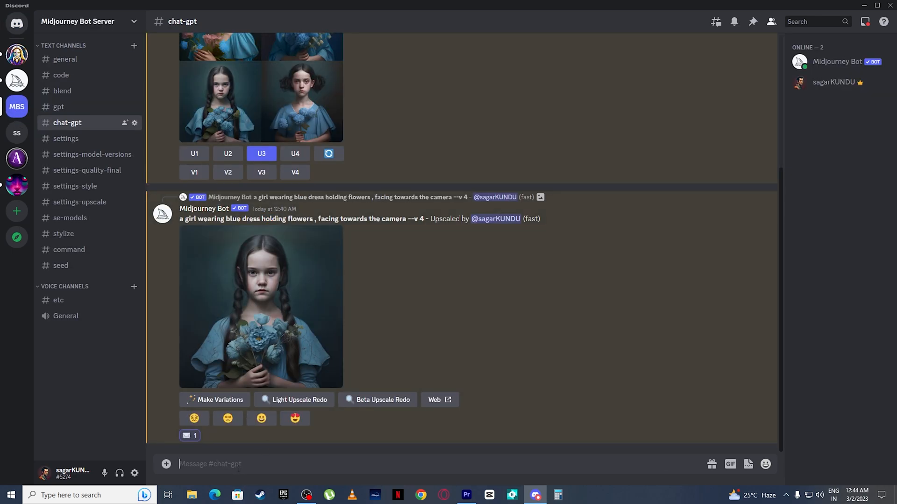
pyautogui.write('/imagine prompt')
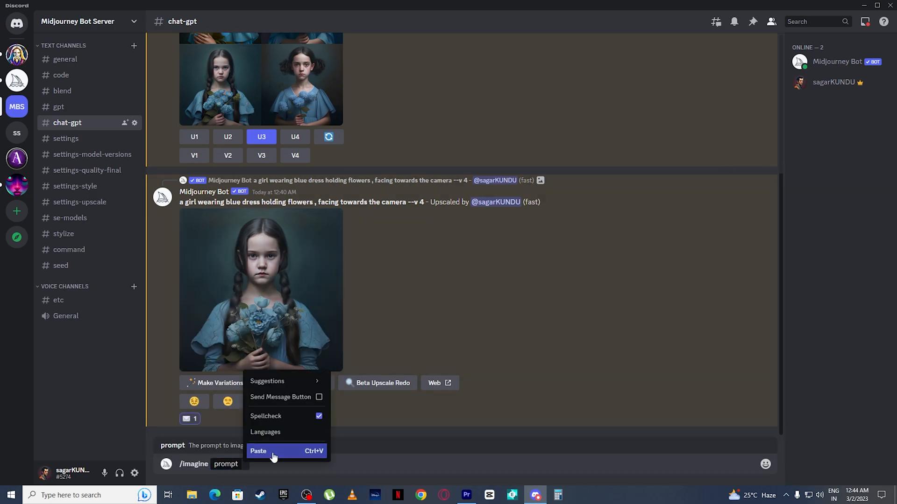
pyautogui.click(258, 451)
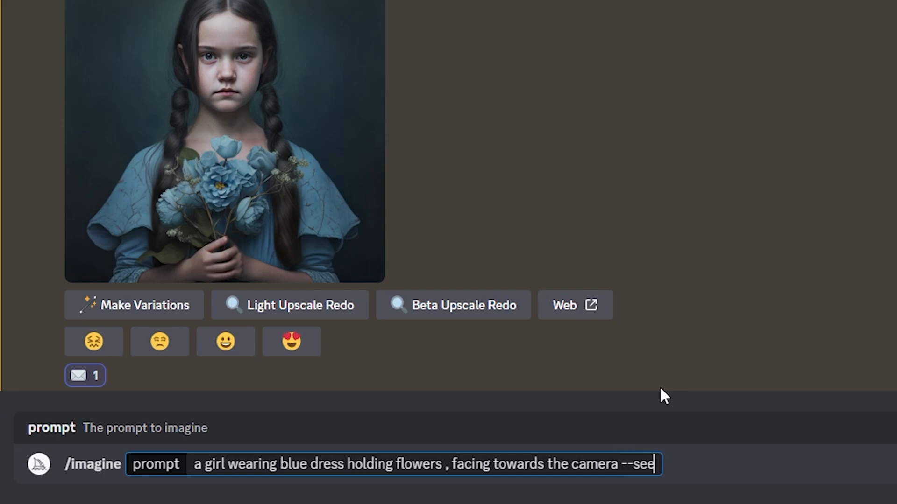
pyautogui.write('d')
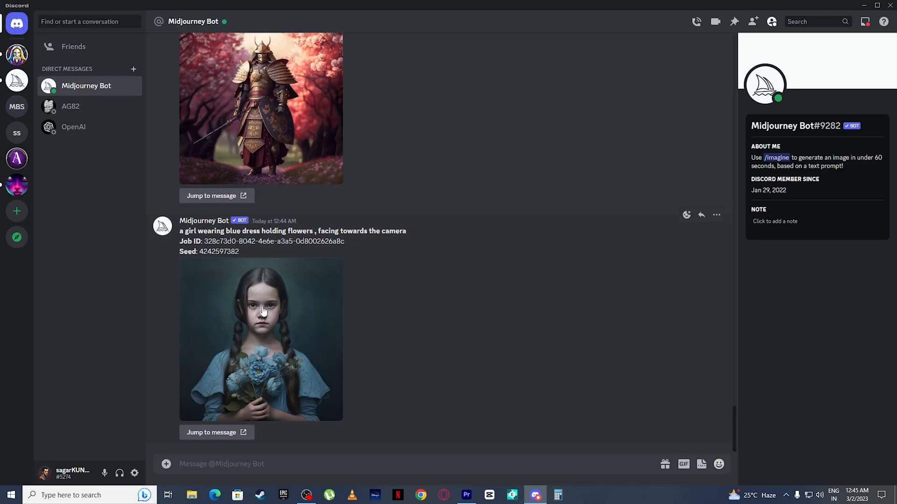
pyautogui.doubleClick(218, 252)
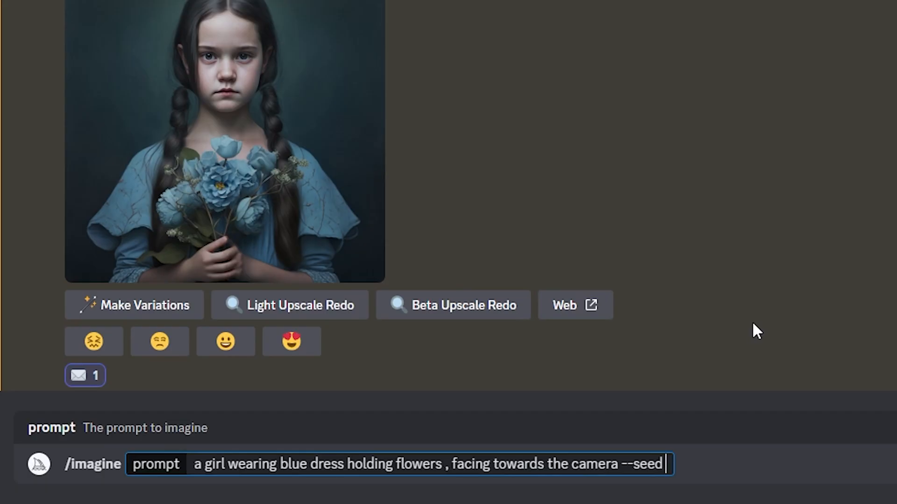
pyautogui.write('4242597382')
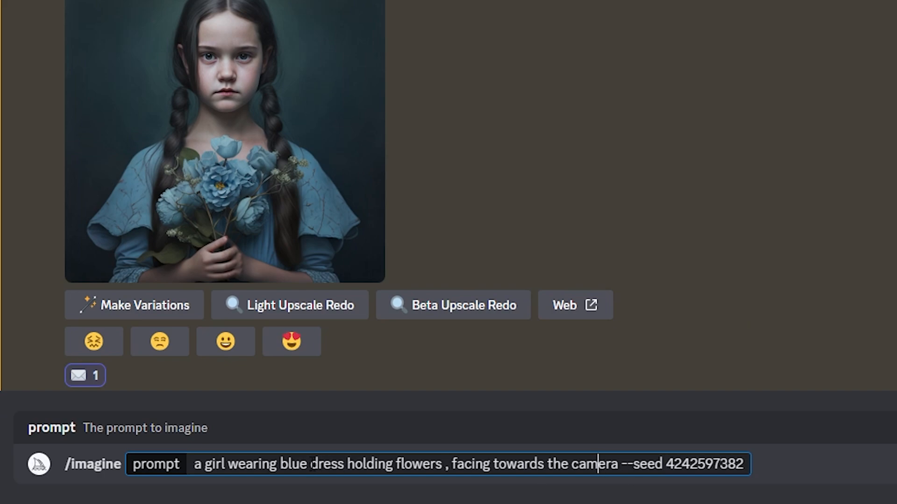
pyautogui.doubleClick(216, 464)
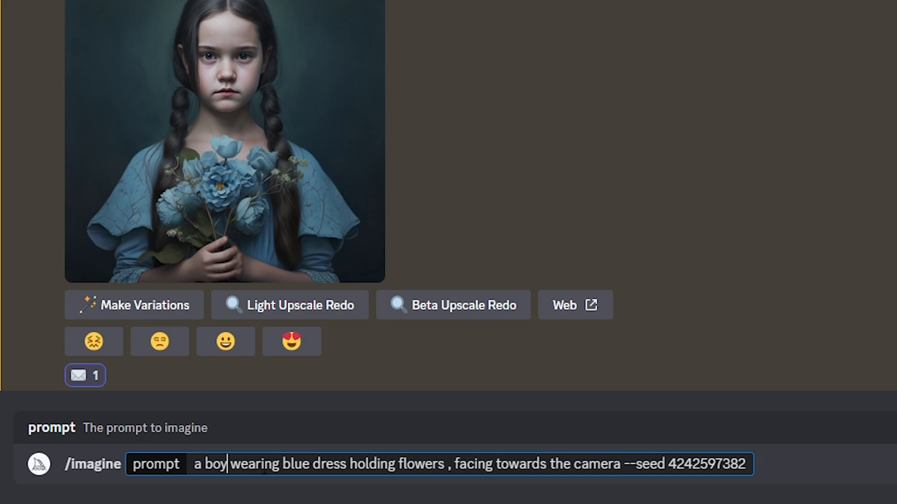
pyautogui.doubleClick(319, 464)
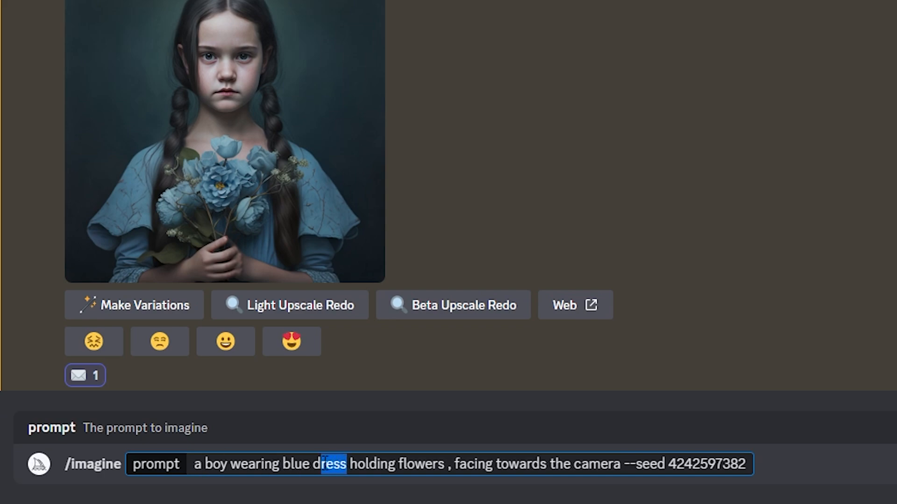
pyautogui.write('sui')
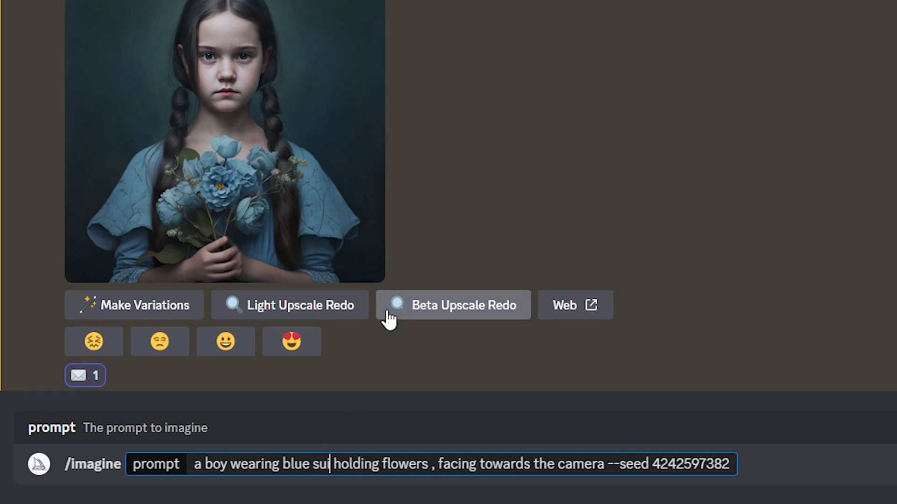
pyautogui.write('t')
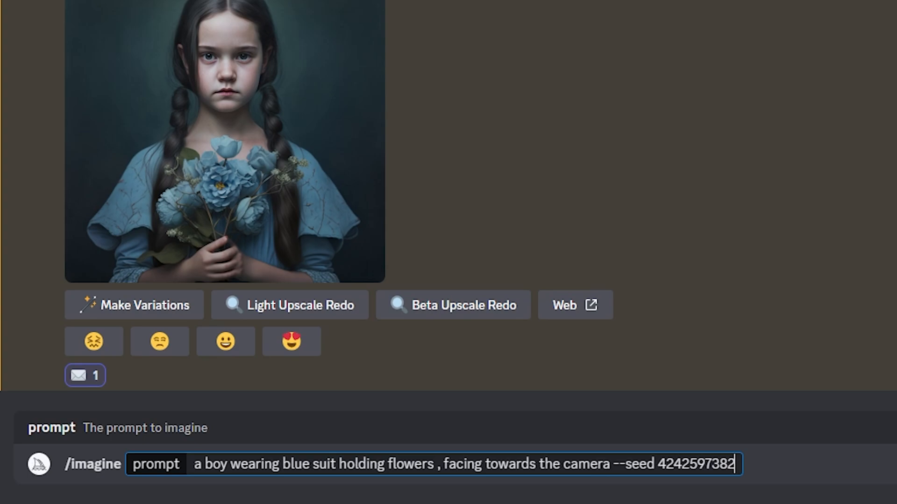
pyautogui.press('Enter')
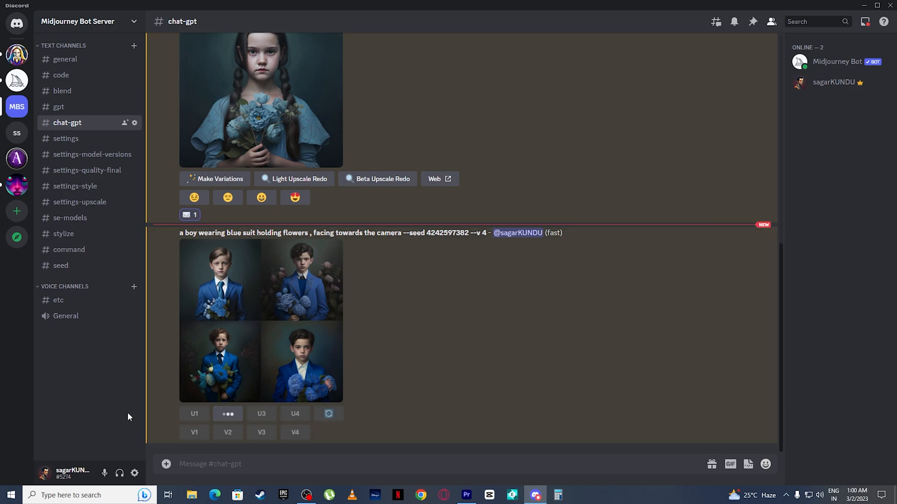
# Upscale the second boy-in-blue-suit image with U2
pyautogui.click(227, 413)
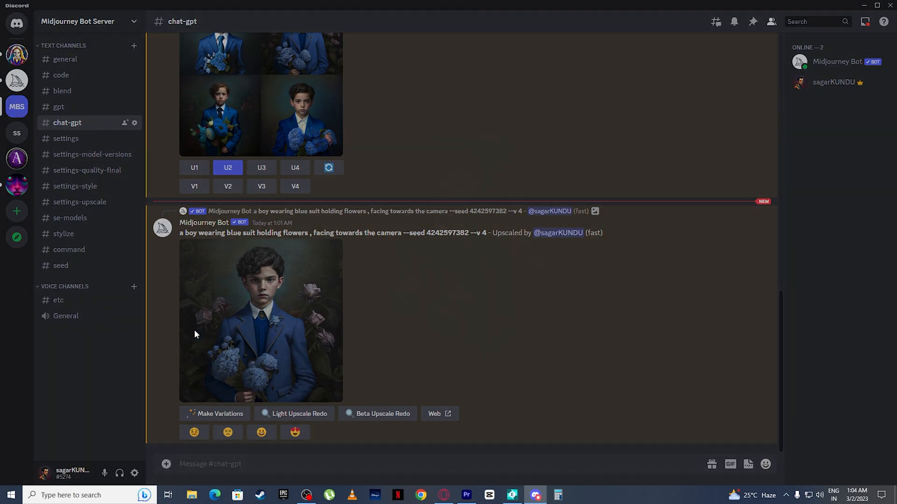
# Open the upscaled curly-haired boy portrait in the full-size viewer
pyautogui.click(260, 321)
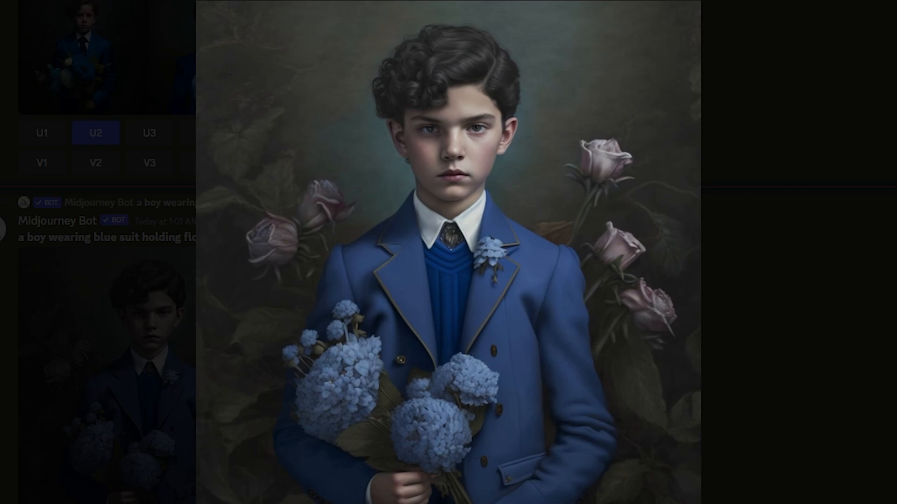